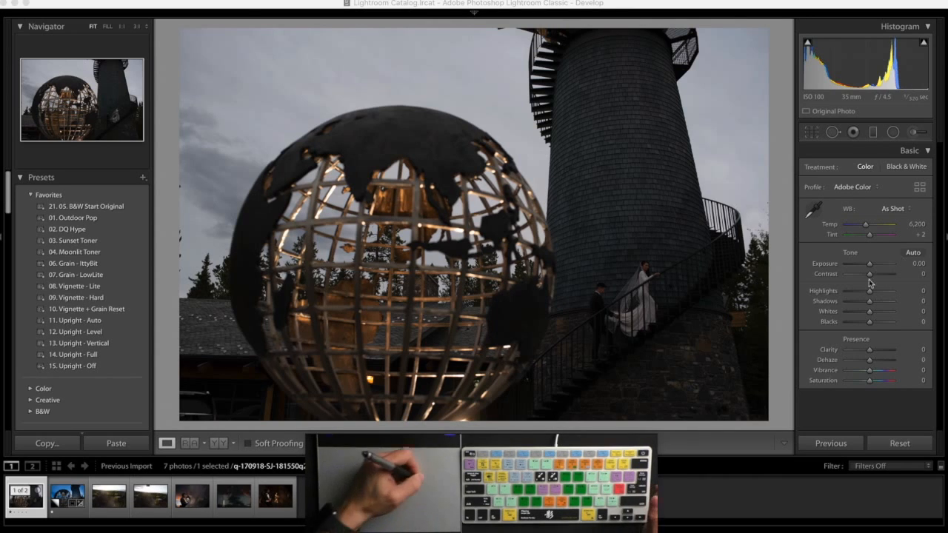
# - Raise Exposure to about +2.45 and Contrast to +45
pyautogui.moveTo(869, 263); pyautogui.dragTo(876, 264)
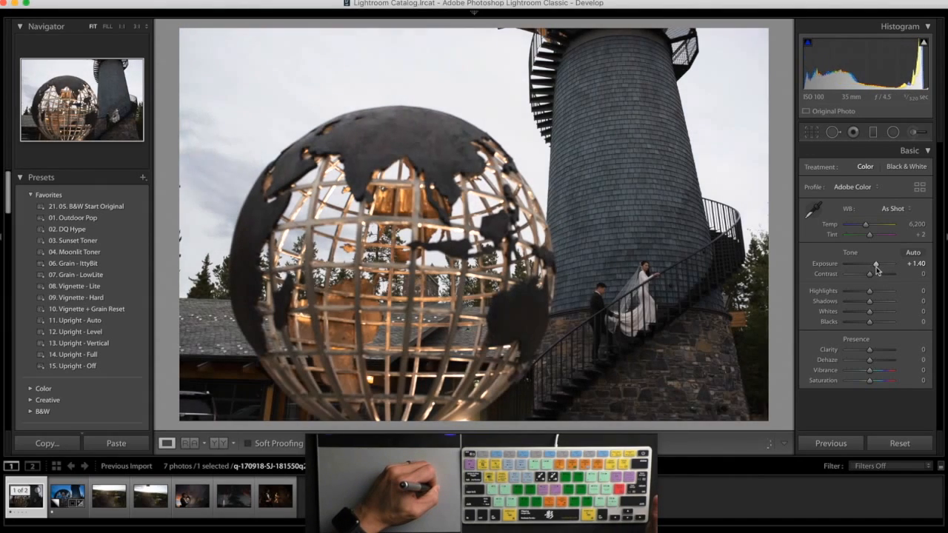
pyautogui.moveTo(876, 265); pyautogui.dragTo(880, 265)
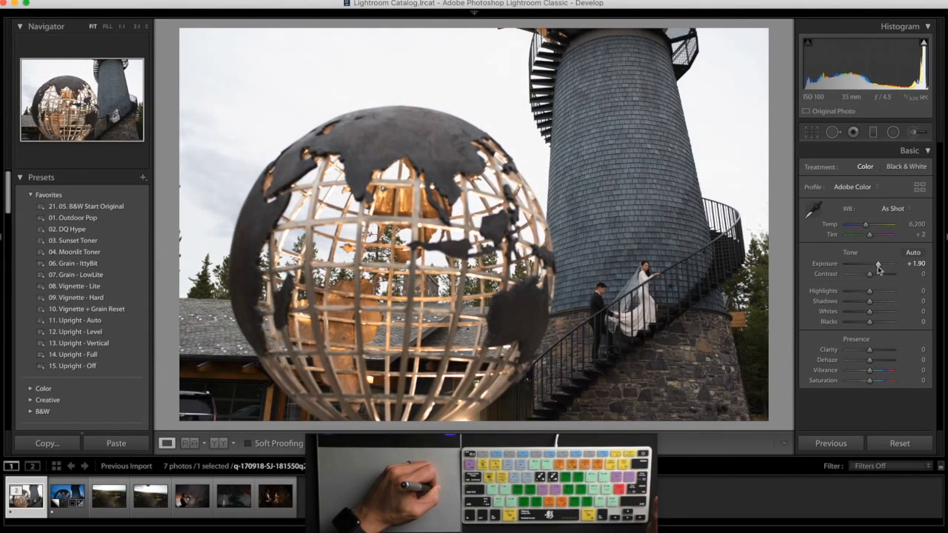
pyautogui.moveTo(879, 264); pyautogui.dragTo(876, 264)
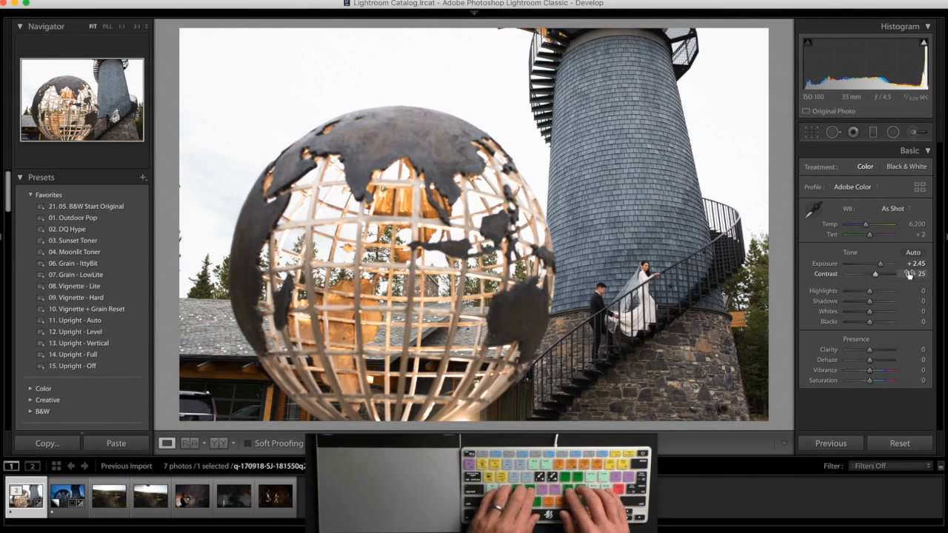
pyautogui.moveTo(871, 273); pyautogui.dragTo(885, 273)
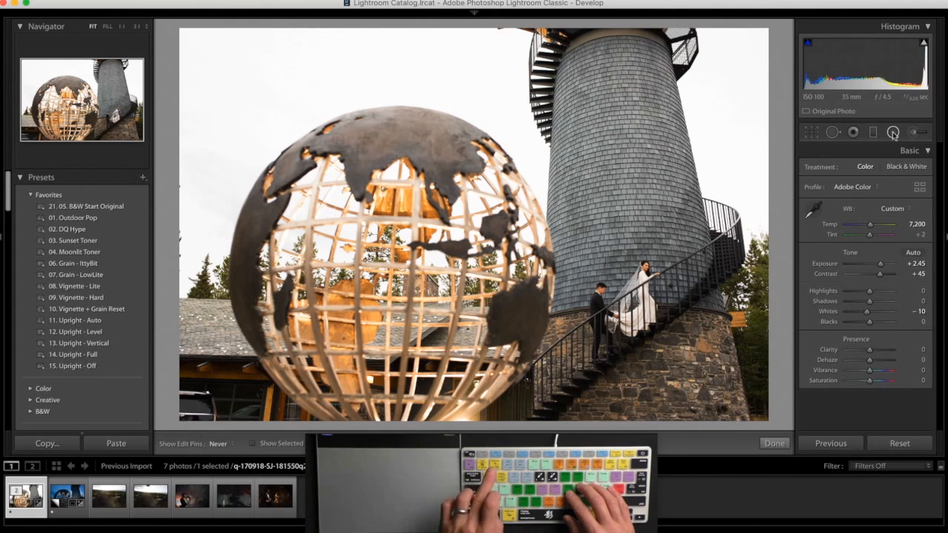
# - Add a radial burn with Exposure -2.70 and Temp -86 around the couple
pyautogui.click(893, 132)
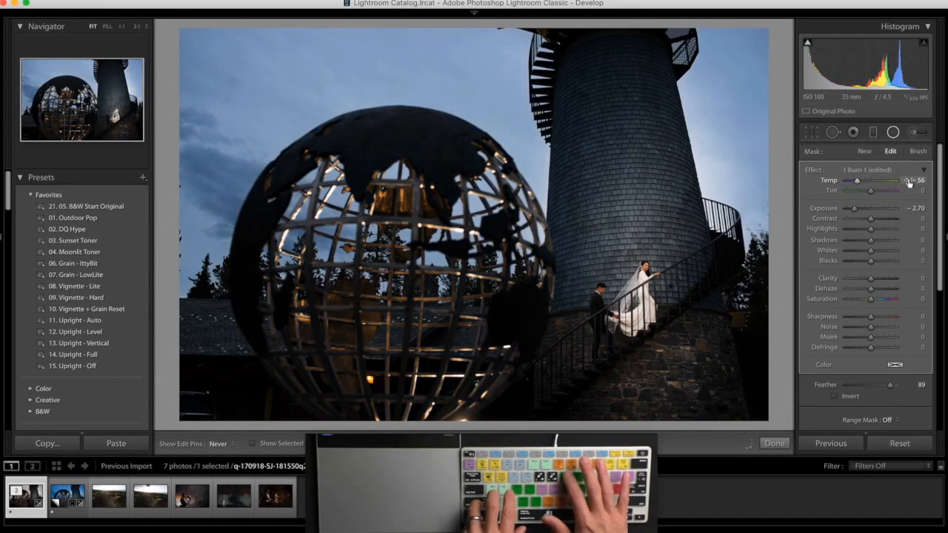
pyautogui.moveTo(856, 180); pyautogui.dragTo(889, 181)
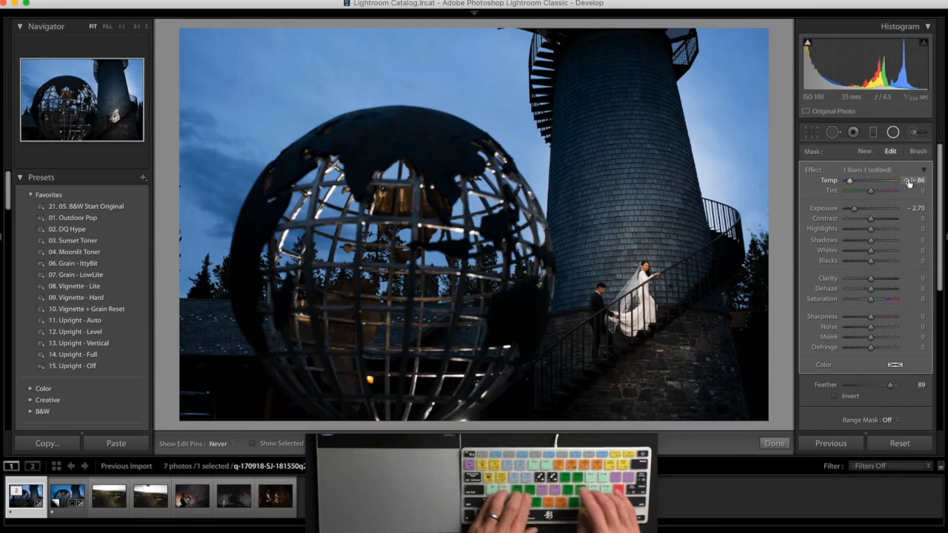
pyautogui.click(774, 443)
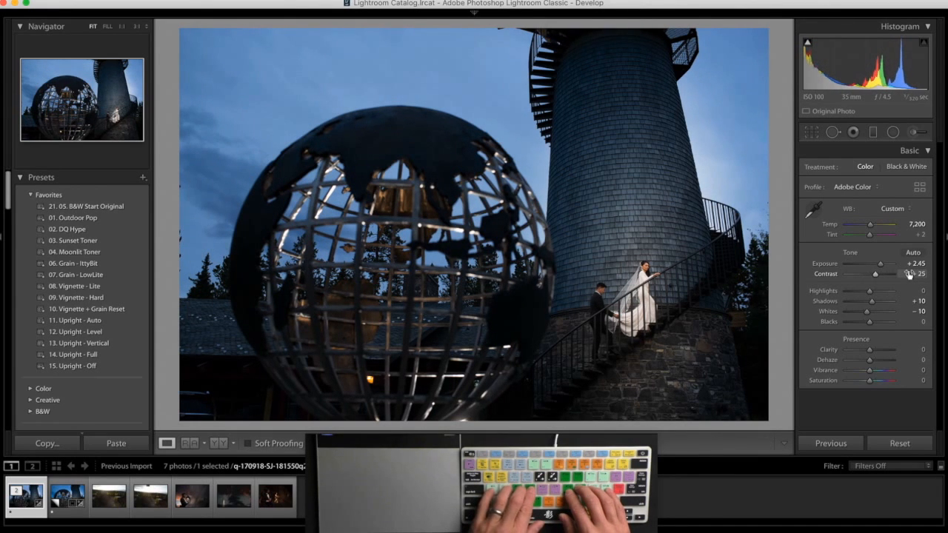
# - Set global Exposure to +2.55 and Contrast to +30
pyautogui.moveTo(870, 274); pyautogui.dragTo(874, 274)
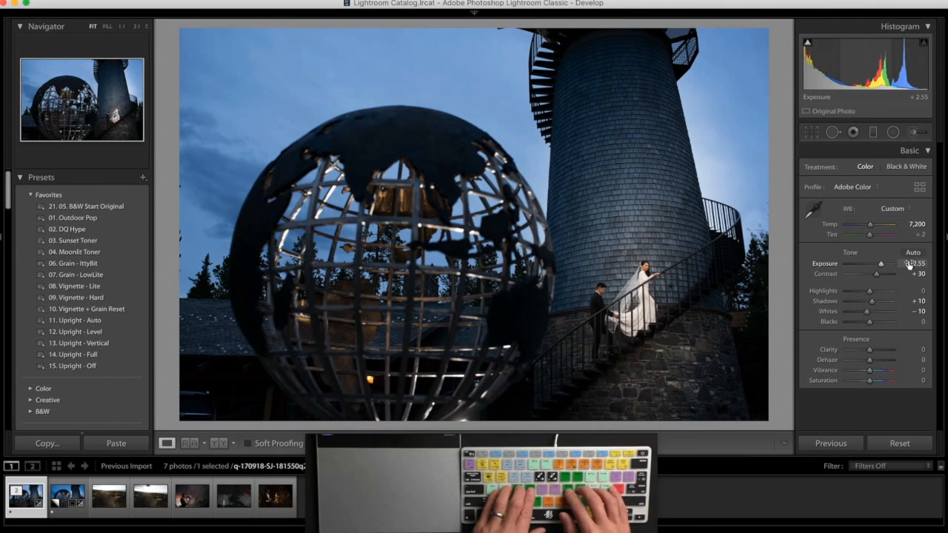
pyautogui.click(73, 217)
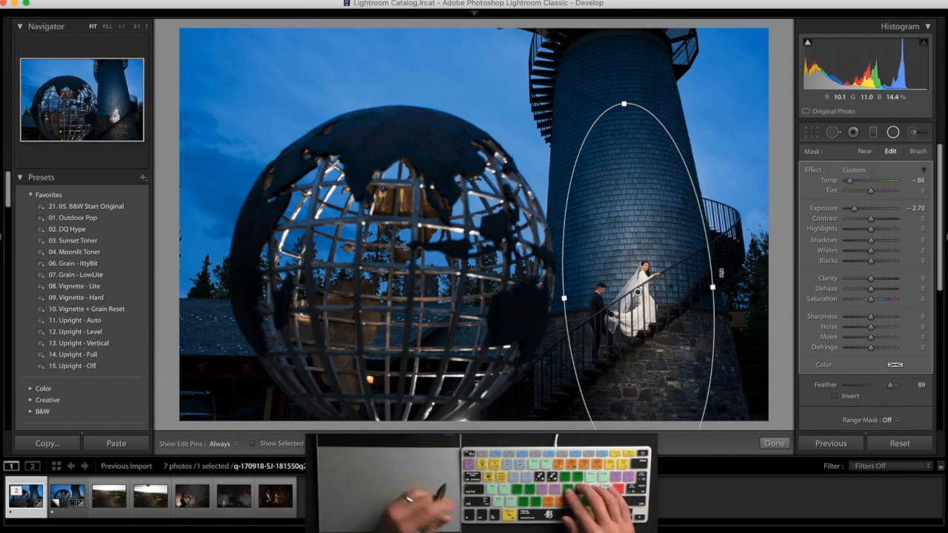
# - Finish the radial edit and warm the white balance toward 7,750
pyautogui.click(218, 443)
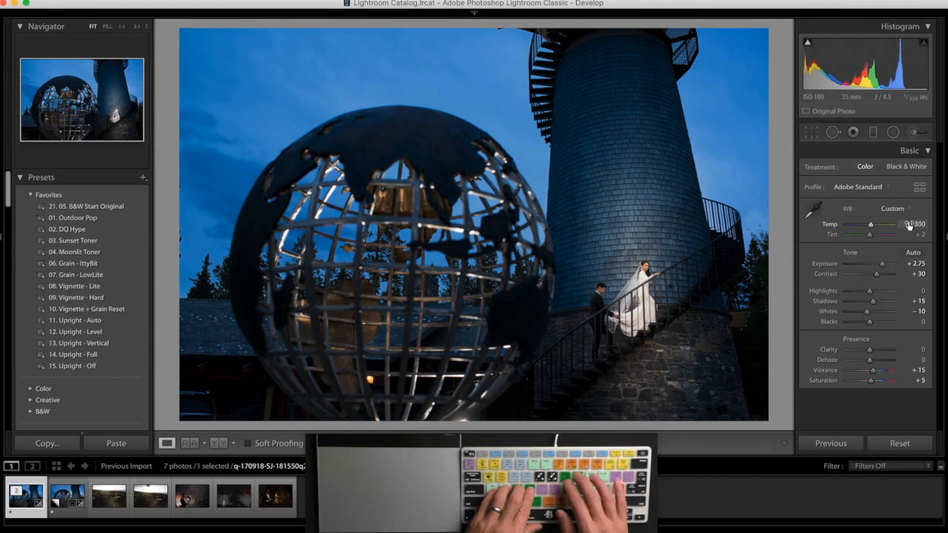
pyautogui.moveTo(870, 224); pyautogui.dragTo(878, 224)
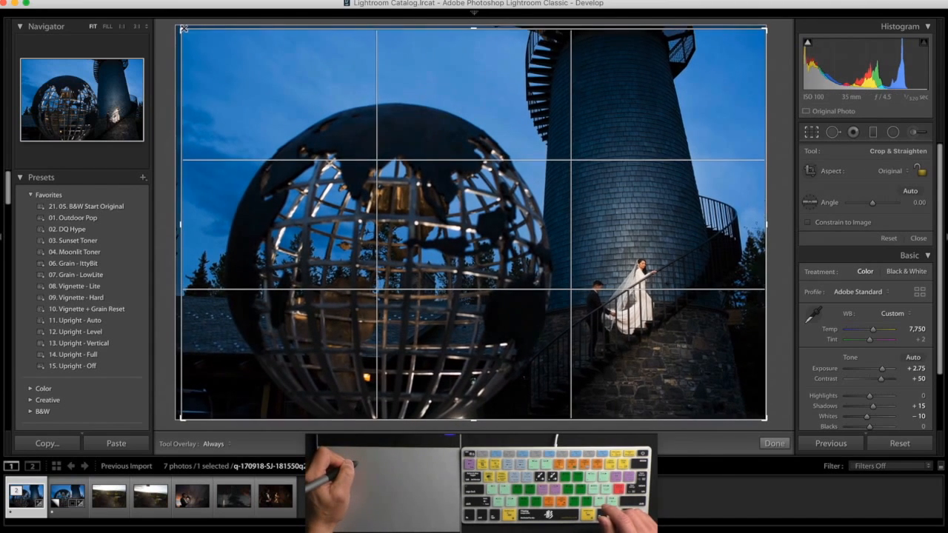
# - Tighten and apply the crop, then bring up the unedited original photo
pyautogui.click(774, 443)
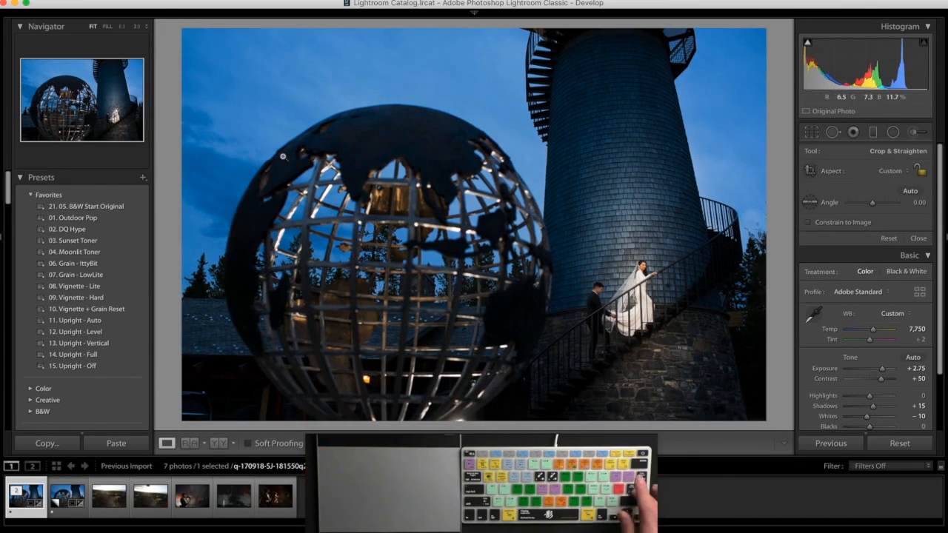
pyautogui.click(918, 237)
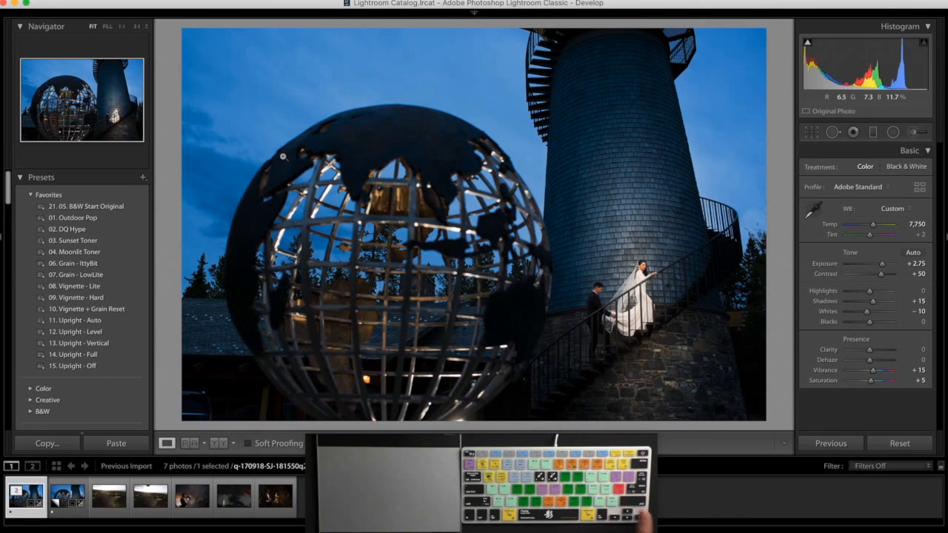
pyautogui.click(899, 443)
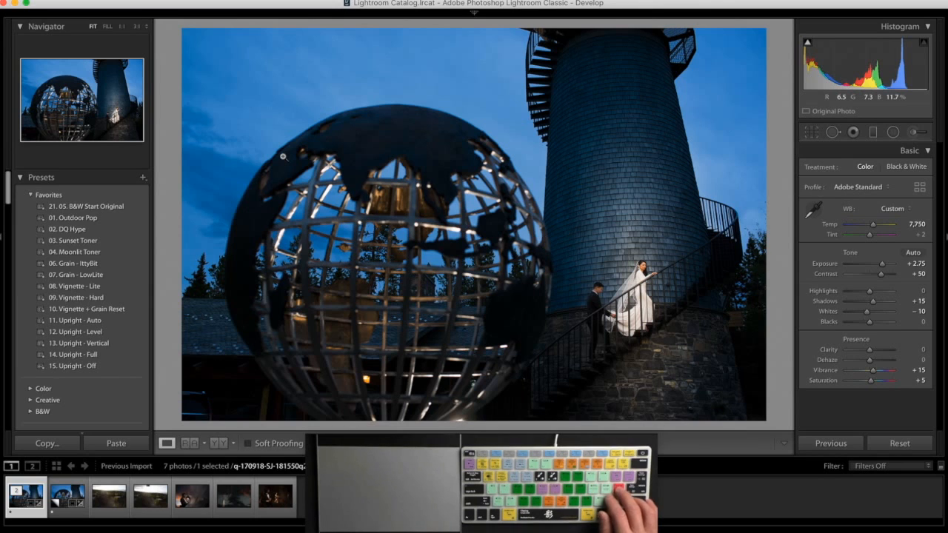
pyautogui.click(899, 443)
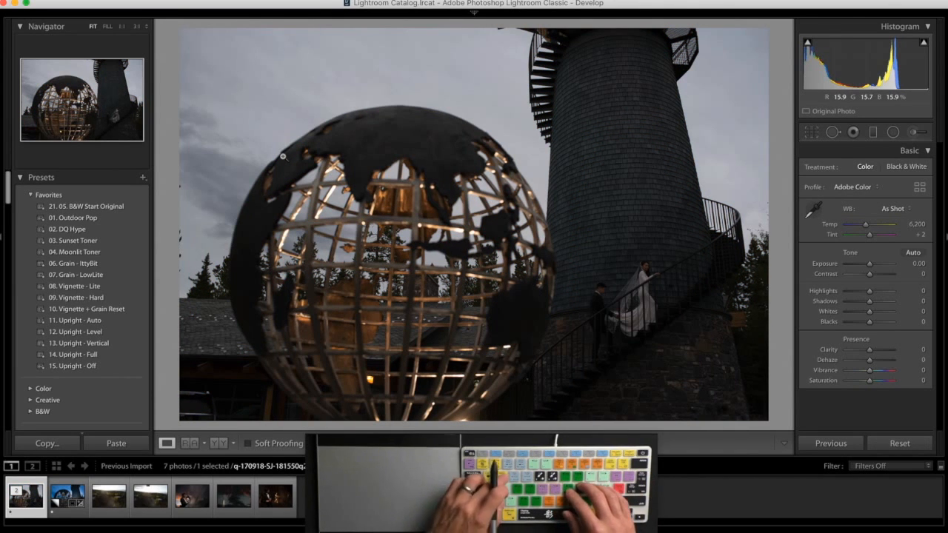
# - Brighten the original, set Temp, and add a radial burn at Exposure -2.99, Temp -80
pyautogui.click(909, 263)
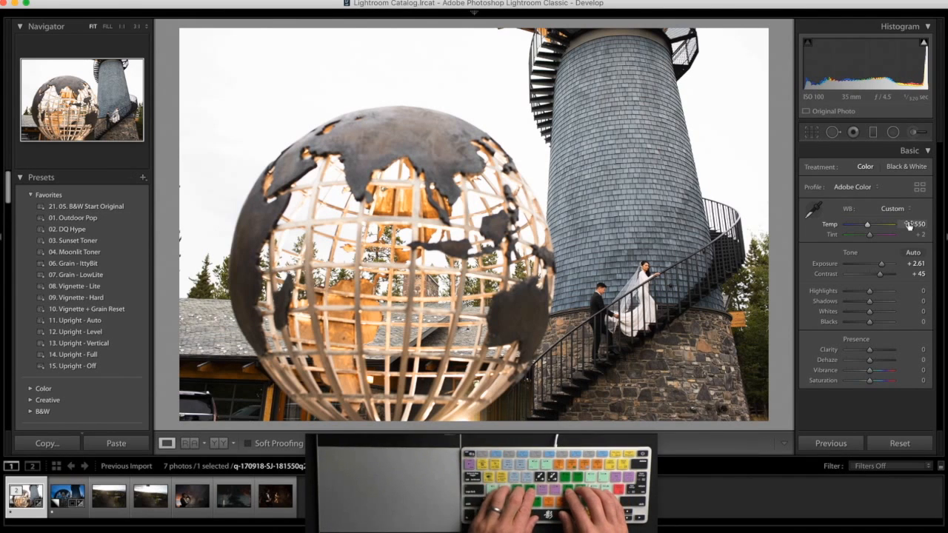
pyautogui.click(73, 218)
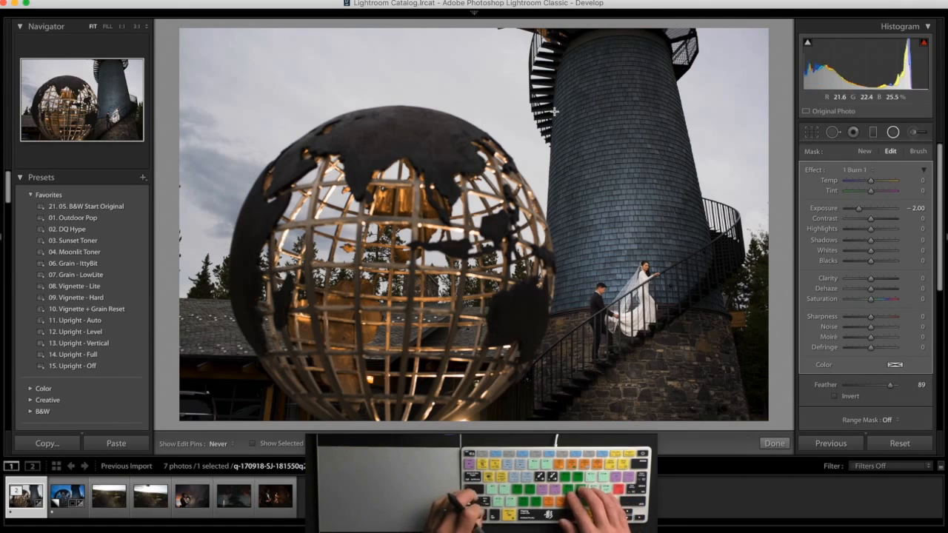
pyautogui.moveTo(870, 181); pyautogui.dragTo(888, 181)
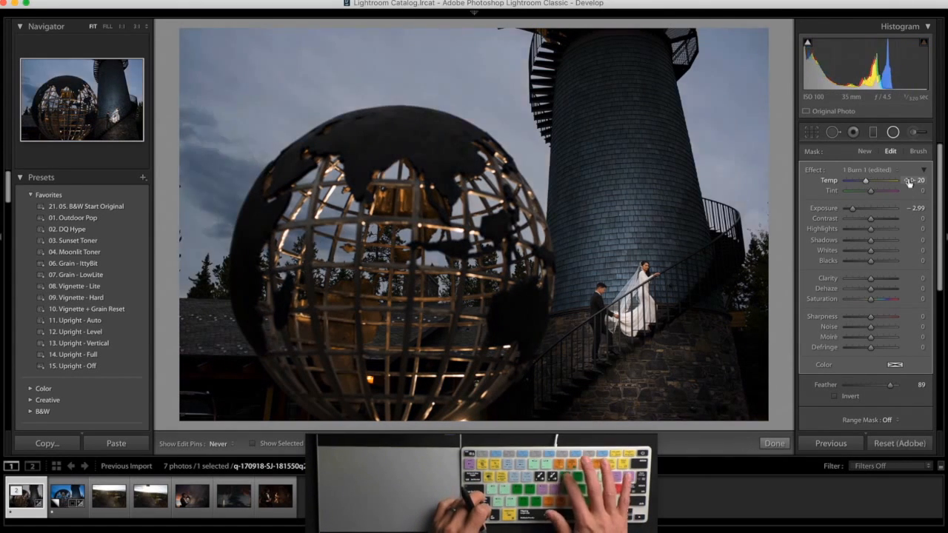
pyautogui.moveTo(867, 181); pyautogui.dragTo(885, 181)
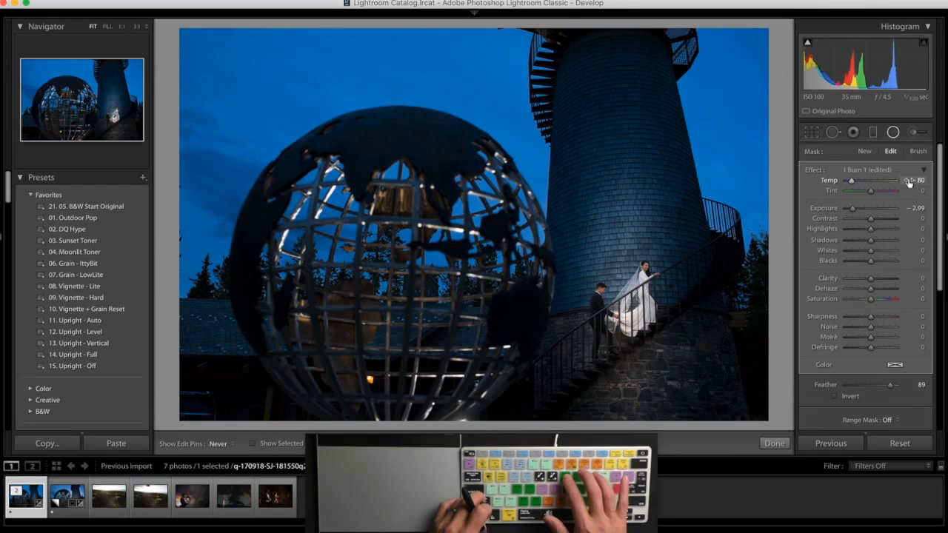
pyautogui.click(773, 443)
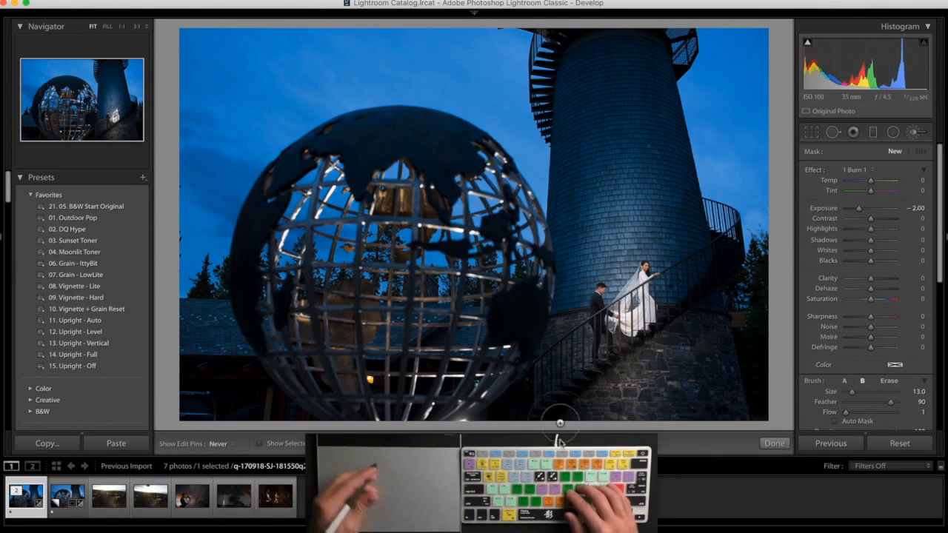
pyautogui.moveTo(705, 386)
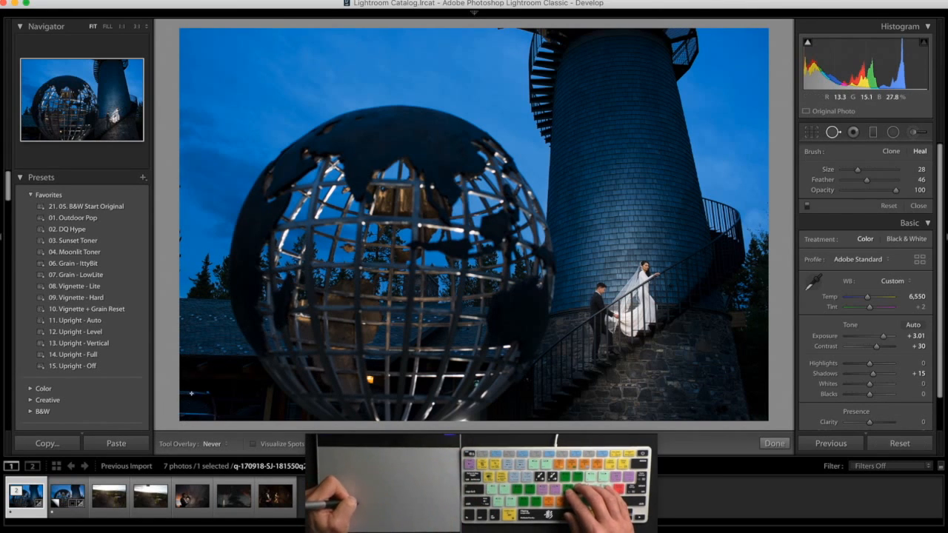
# - Heal a small blemish with the Spot Removal tool in Heal mode
pyautogui.click(194, 393)
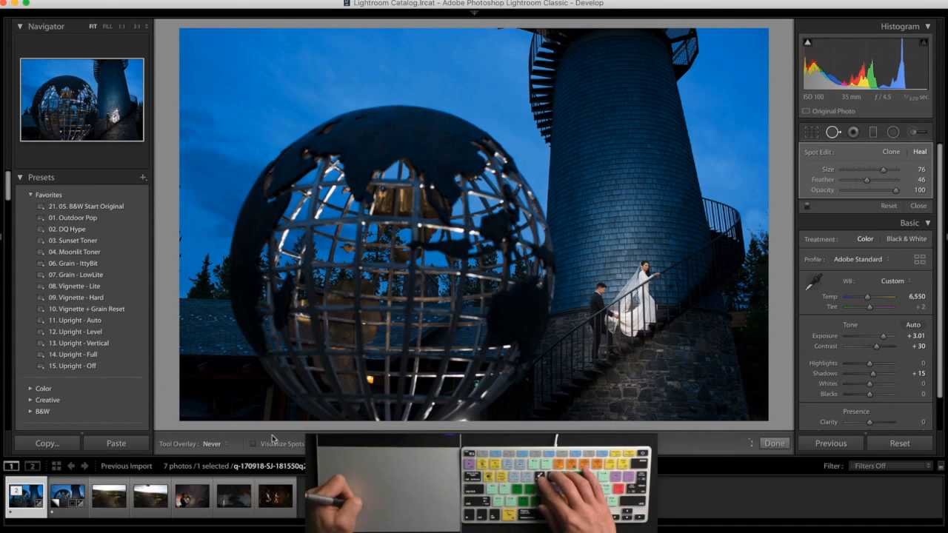
pyautogui.moveTo(171, 435)
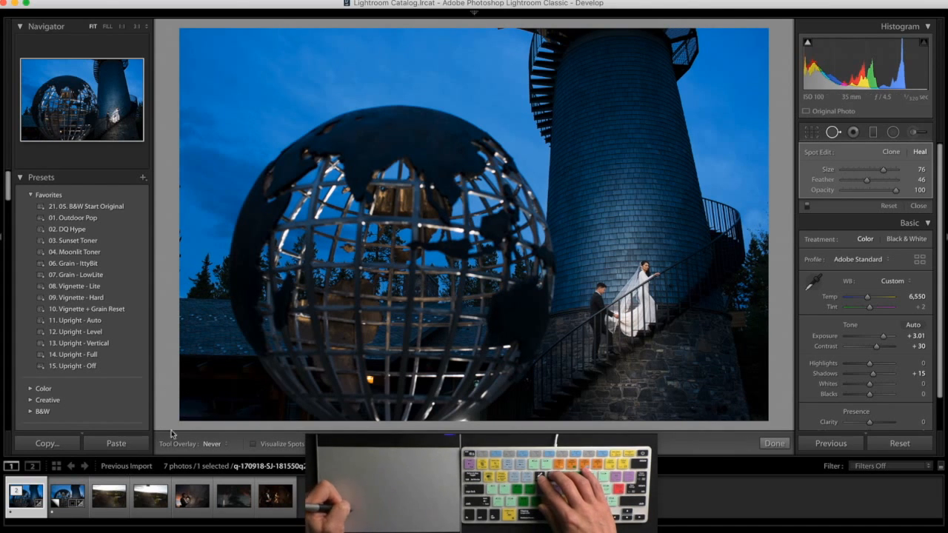
pyautogui.moveTo(191, 175)
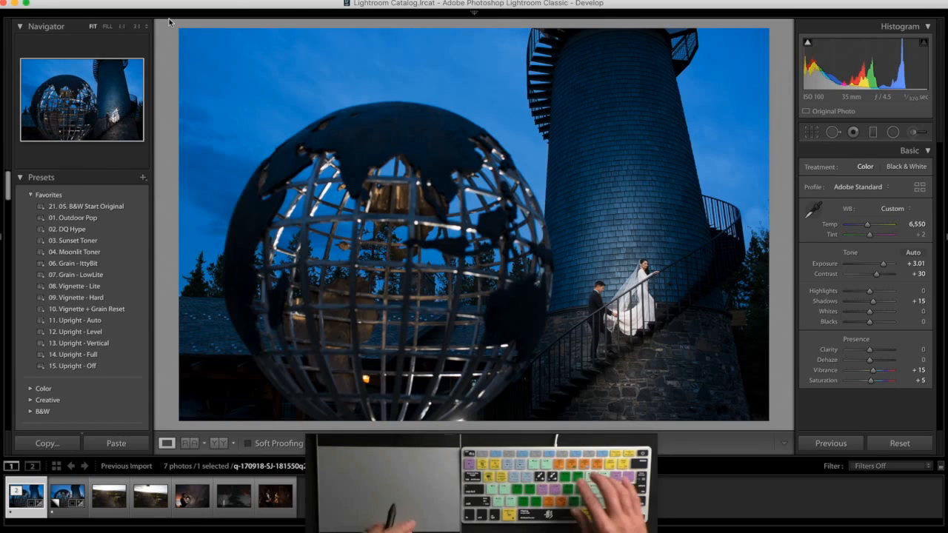
# - Drag out a new radial ellipse using the Burn preset at Exposure -2.00
pyautogui.moveTo(877, 273); pyautogui.dragTo(885, 273)
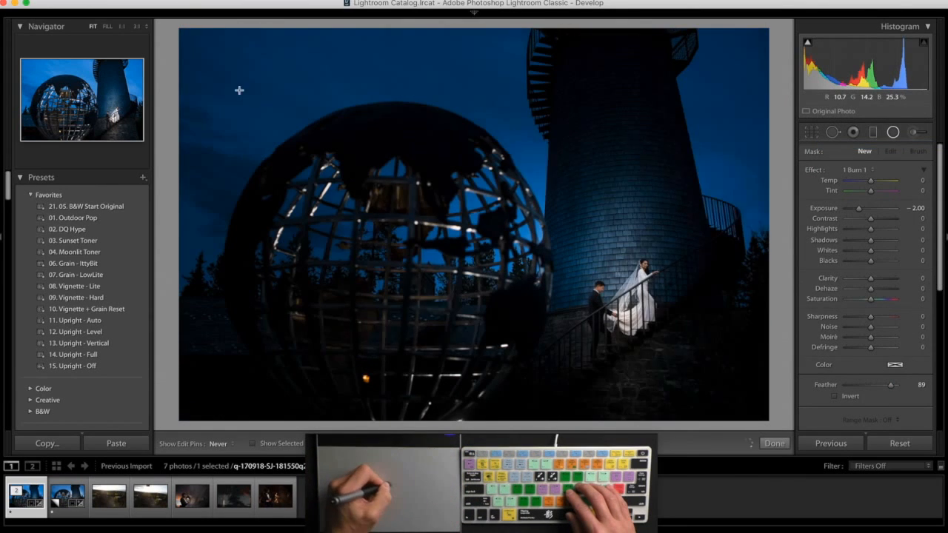
pyautogui.click(890, 151)
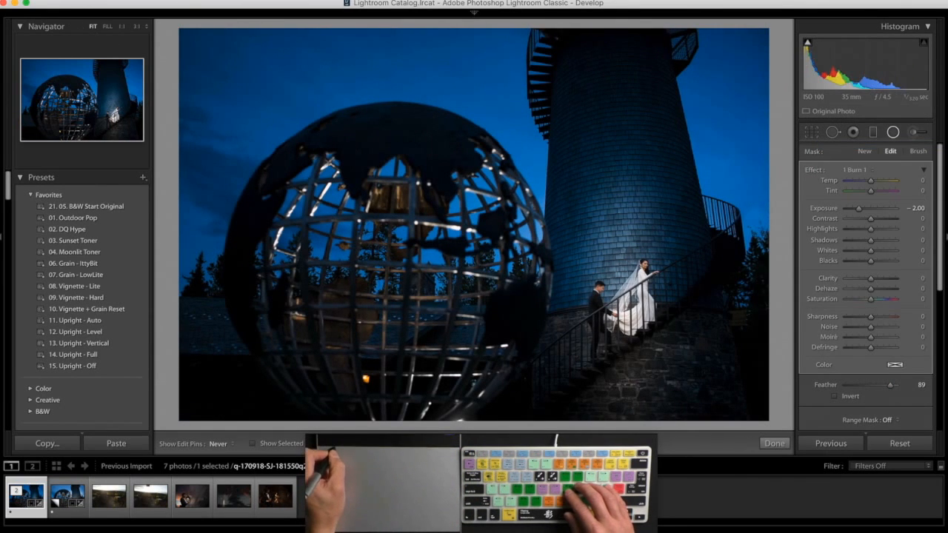